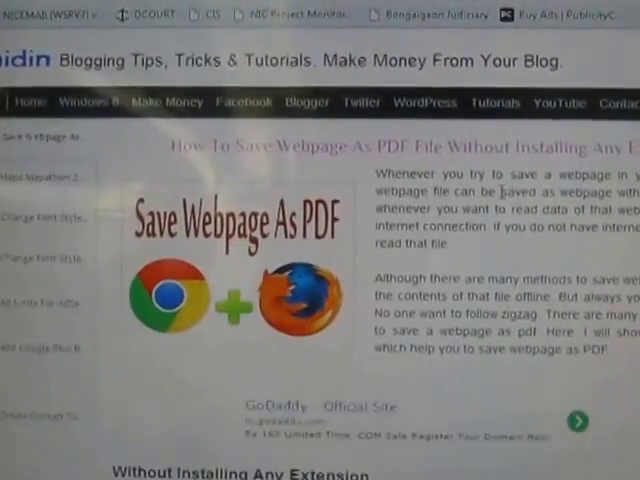
# - Show Chrome's print preview for the blog post via Ctrl+P
pyautogui.scroll(-3)
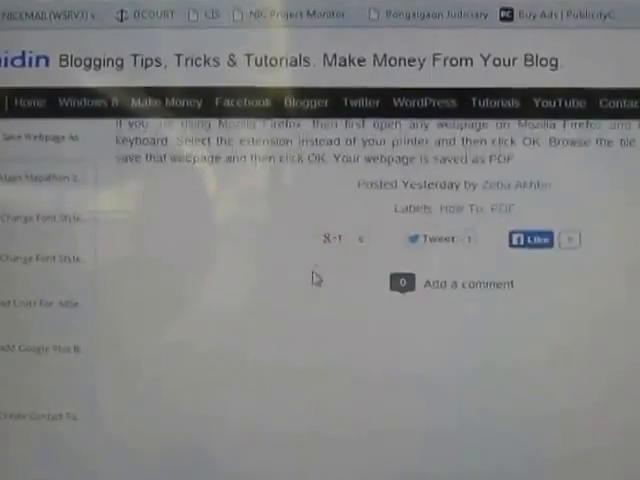
pyautogui.click(478, 284)
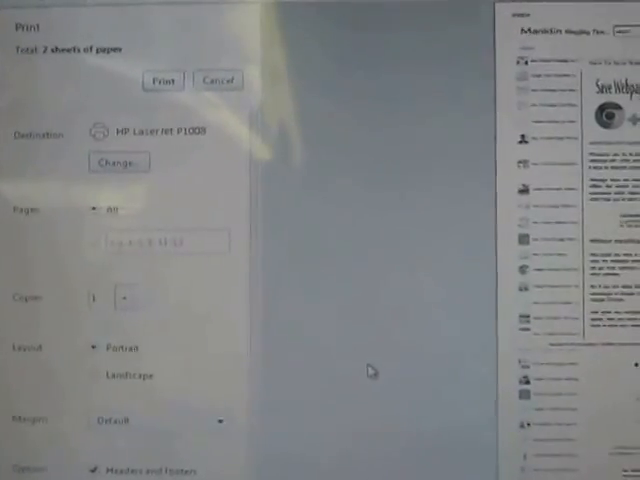
# - Switch the print destination from the HP printer to Save as PDF and save the Manidin PDF
pyautogui.click(118, 160)
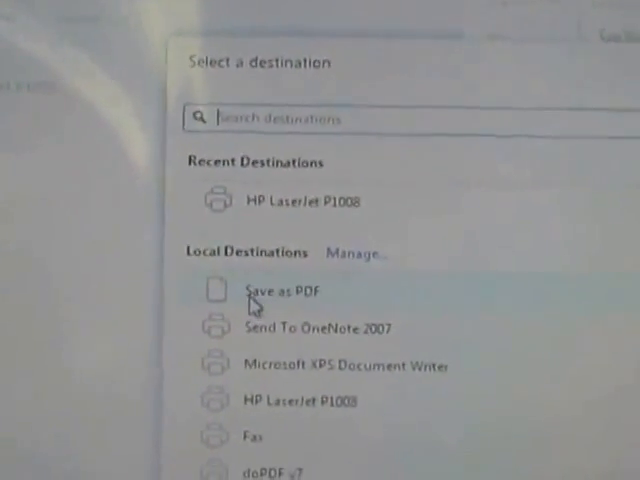
pyautogui.moveTo(280, 292)
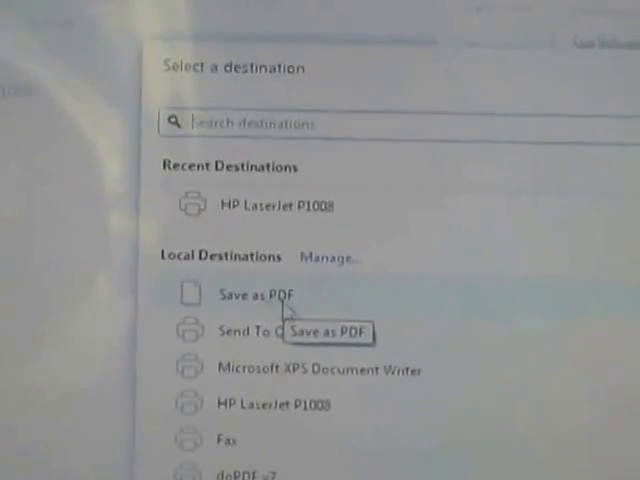
pyautogui.click(260, 294)
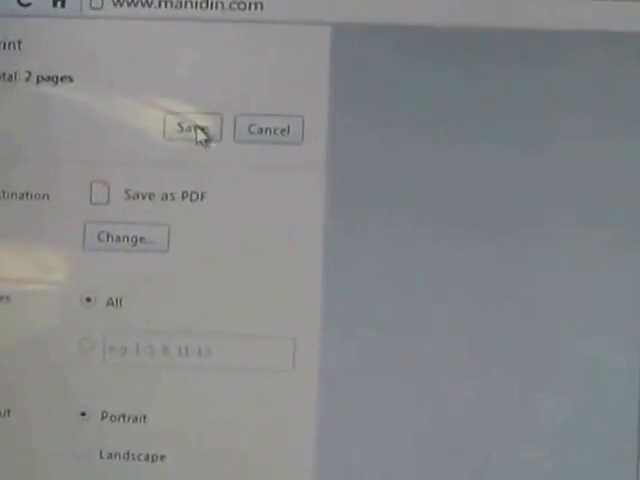
pyautogui.click(190, 130)
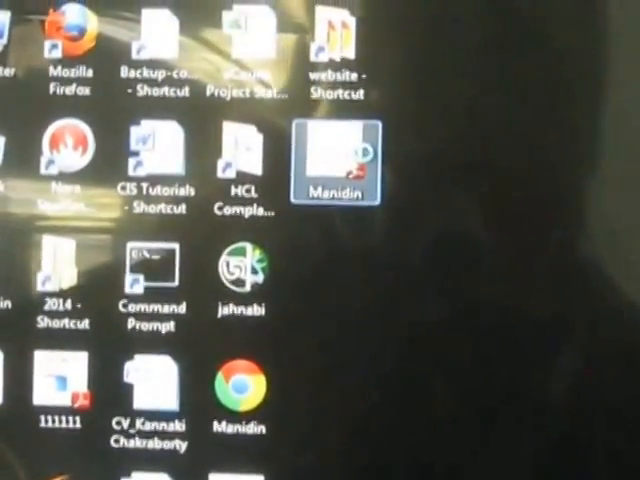
# - View the saved Manidin PDF from its desktop icon
pyautogui.doubleClick(336, 156)
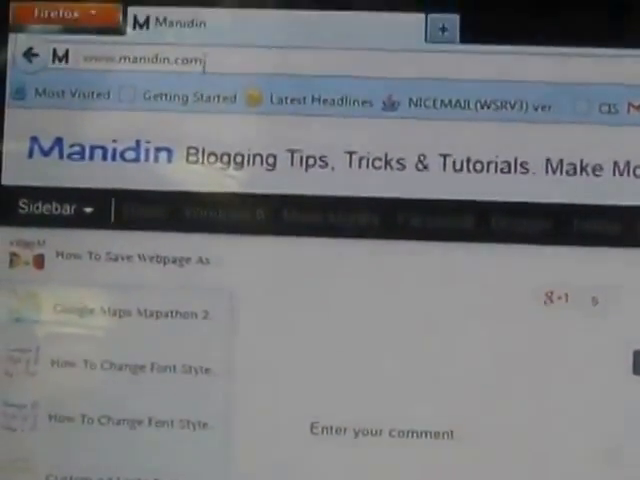
# - Load the Google Maps Mapathon 2013 post from the Manidin blog sidebar
pyautogui.click(60, 20)
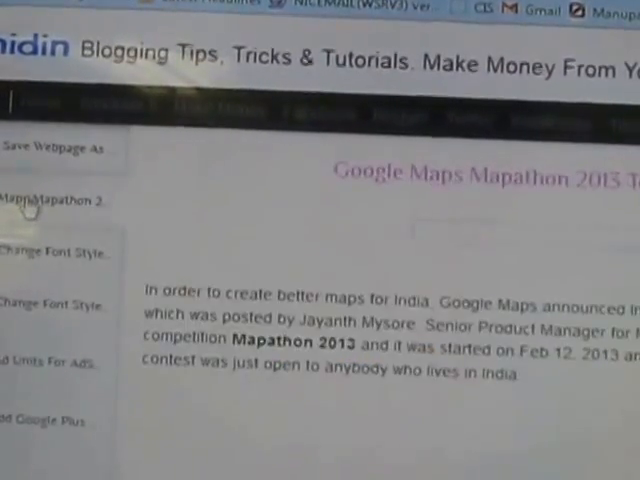
pyautogui.scroll(-3)
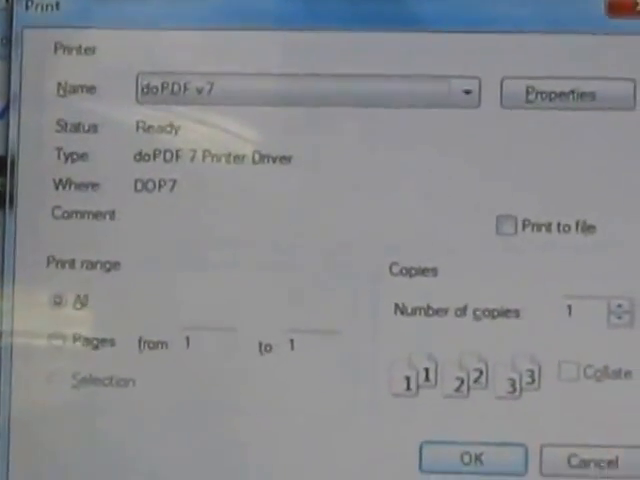
# - Choose doPDF v7 as Firefox's printer and confirm printing the Mapathon post
pyautogui.click(464, 92)
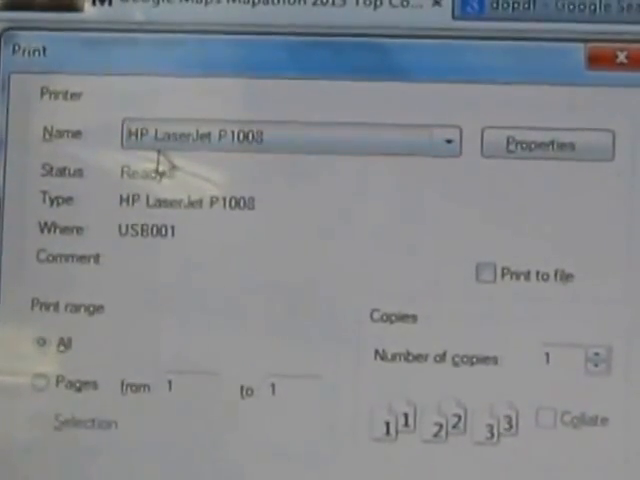
pyautogui.click(448, 140)
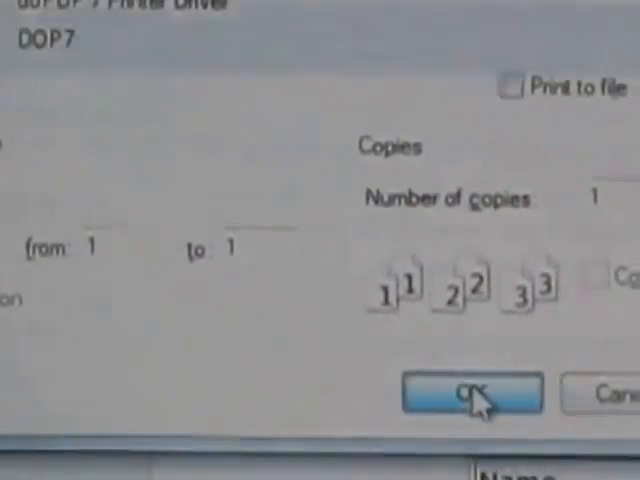
pyautogui.click(468, 392)
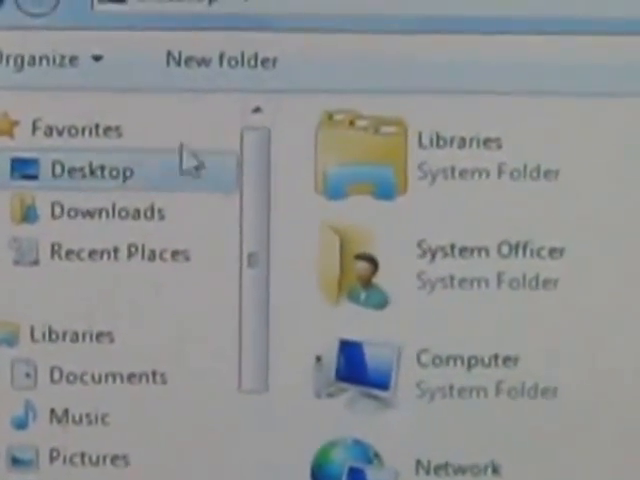
# - Create the Mapathon PDF on the Desktop with Open PDF in reader kept checked
pyautogui.scroll(-3)
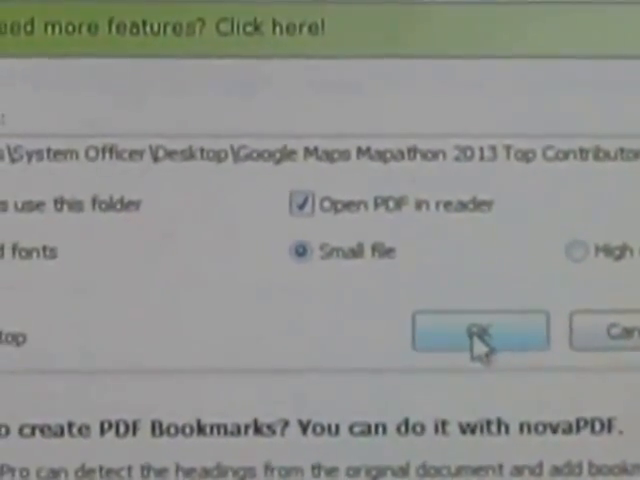
pyautogui.click(480, 332)
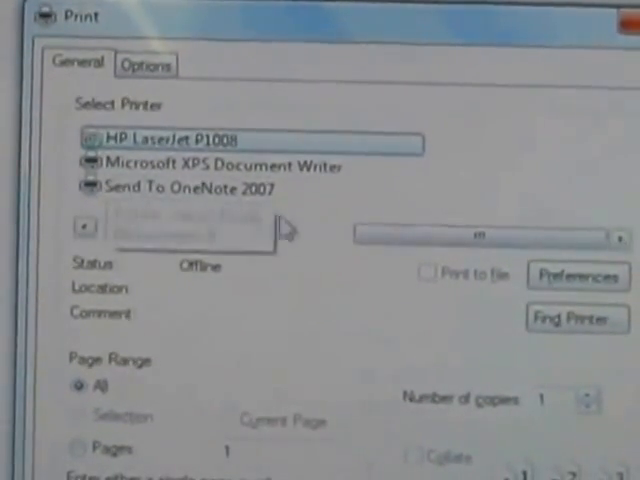
# - Select doPDF v7 from Internet Explorer's Select Printer list
pyautogui.click(230, 168)
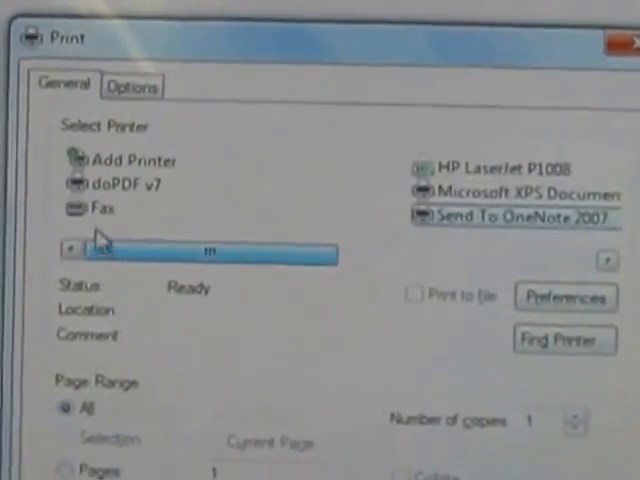
pyautogui.click(136, 184)
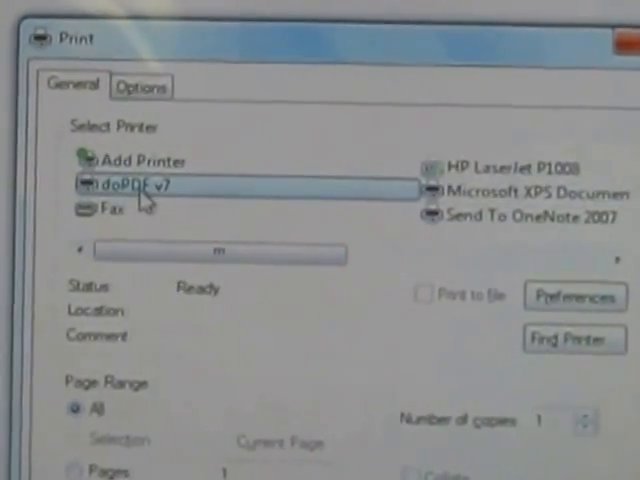
pyautogui.moveTo(160, 196)
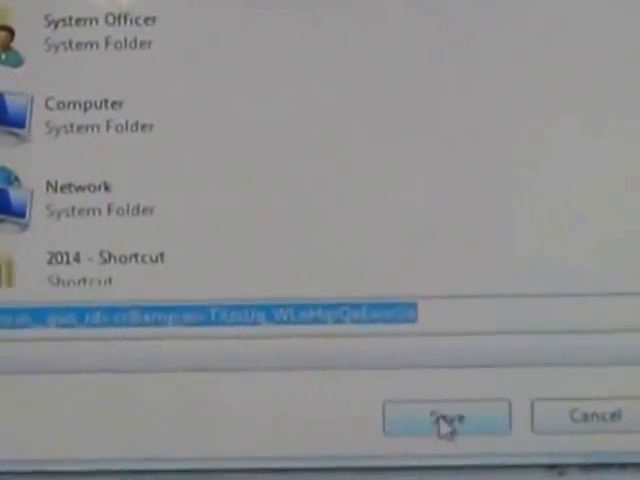
# - Confirm the Desktop as the save location for the Internet Explorer page's PDF
pyautogui.click(448, 416)
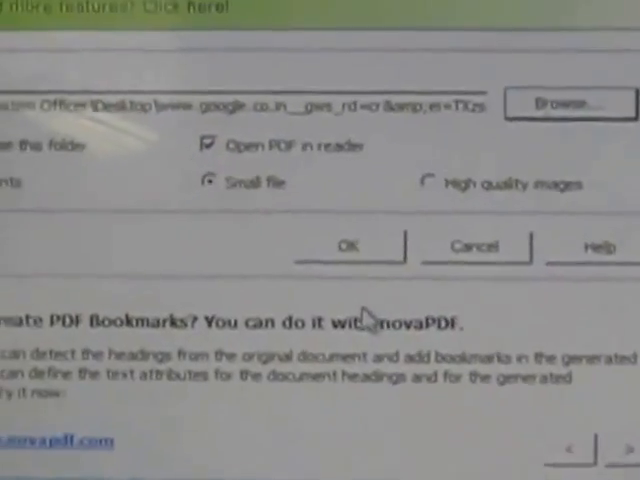